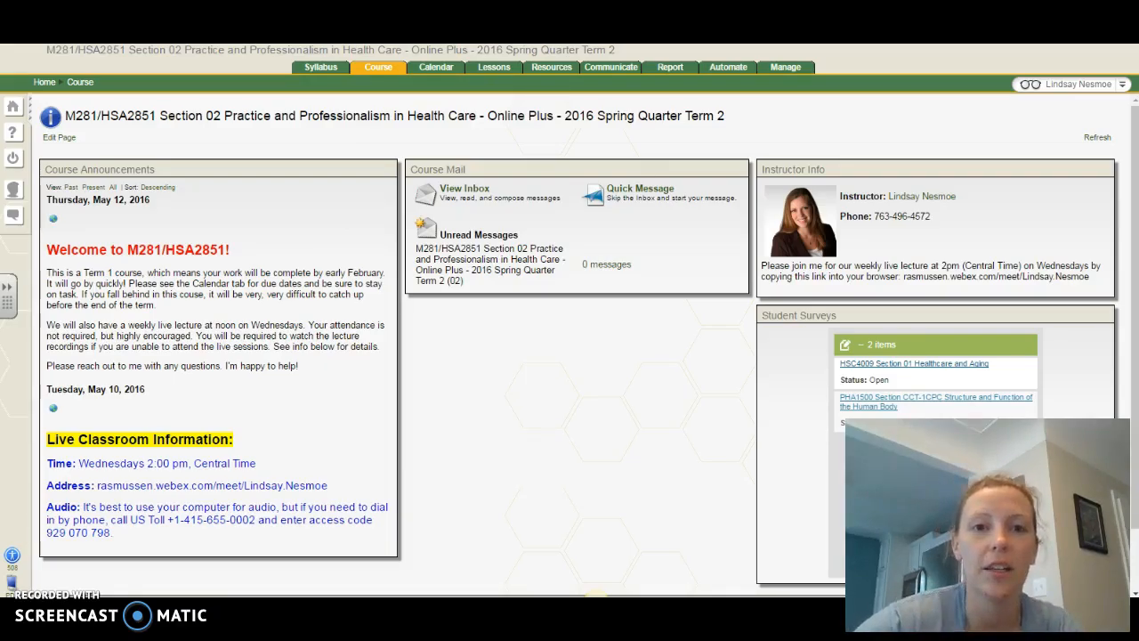
Step: Show the May 2016 course calendar with module starts, discussion due dates and live lectures
click(434, 67)
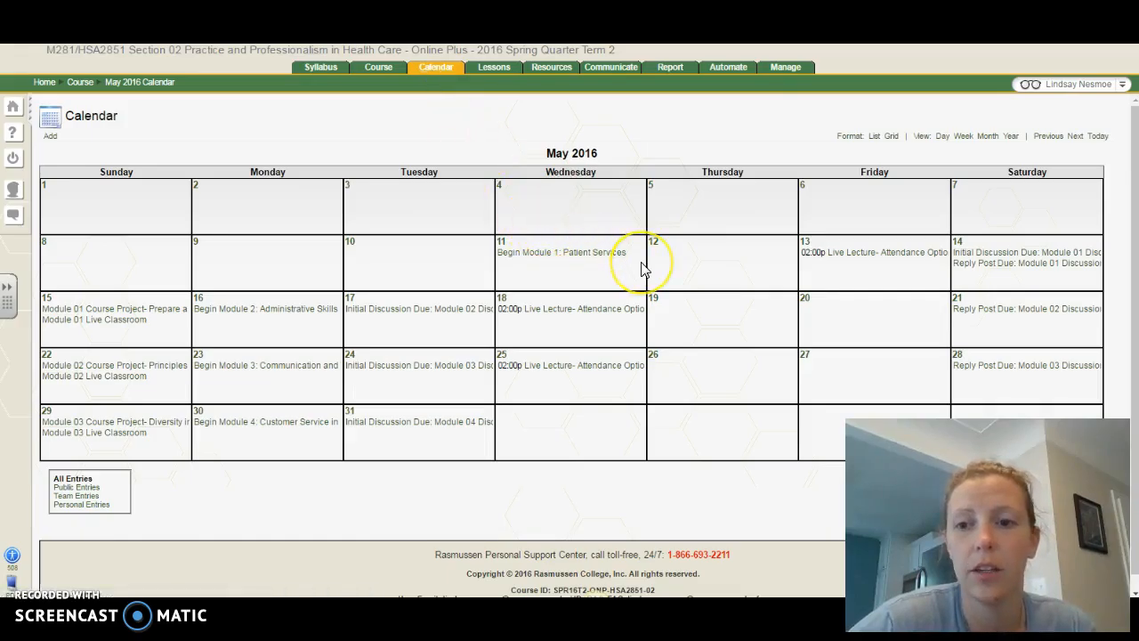
mouse_move(716, 263)
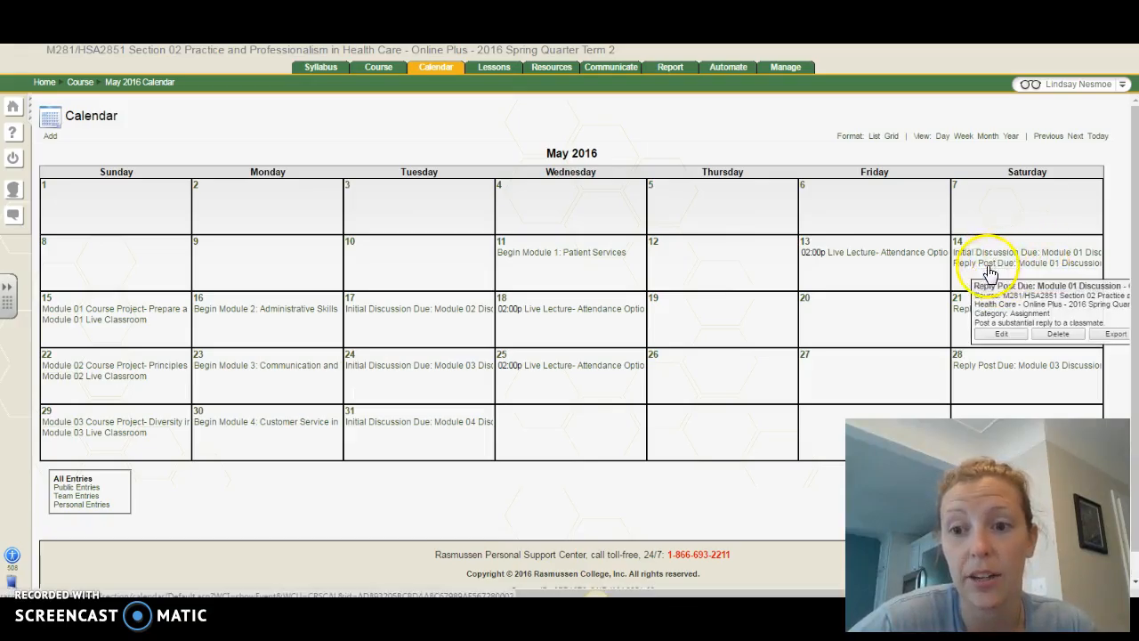
mouse_move(875, 299)
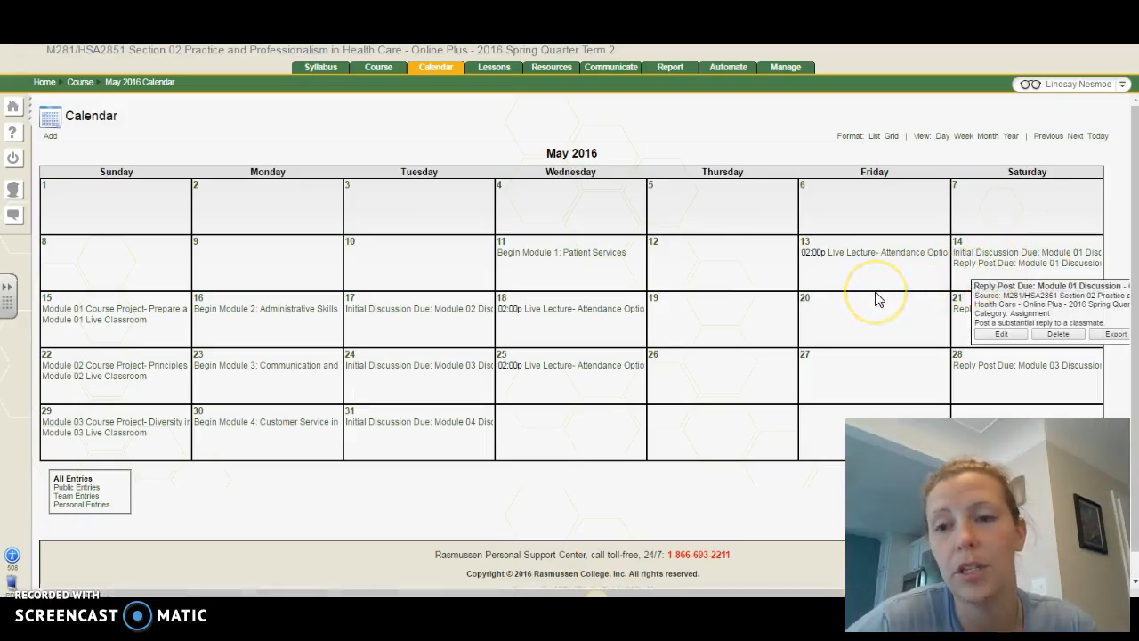
mouse_move(879, 299)
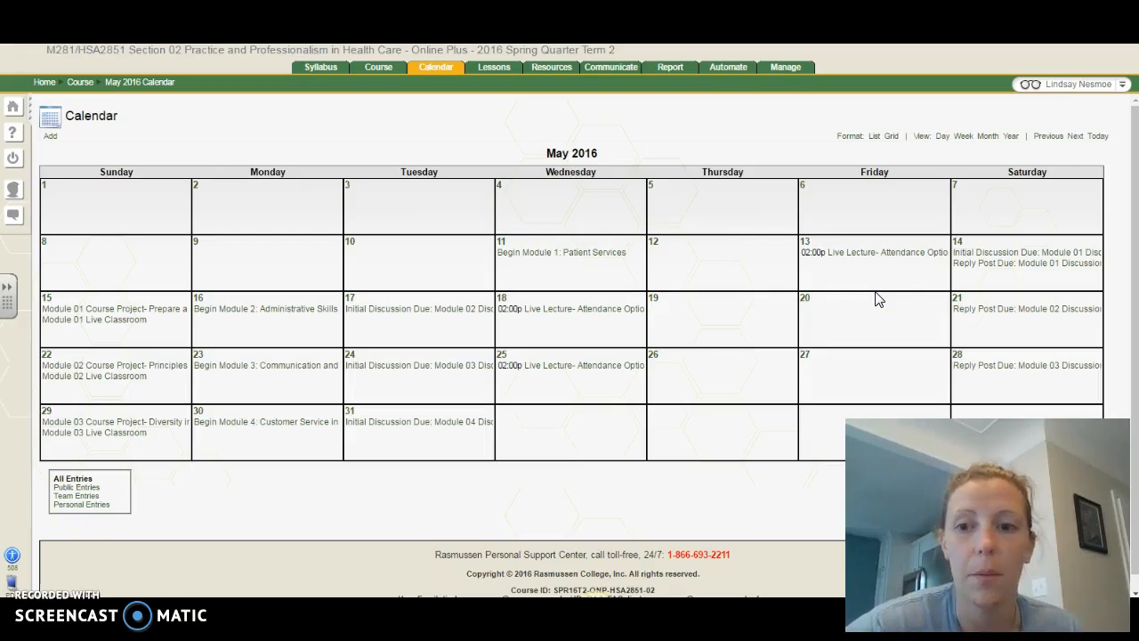
click(874, 253)
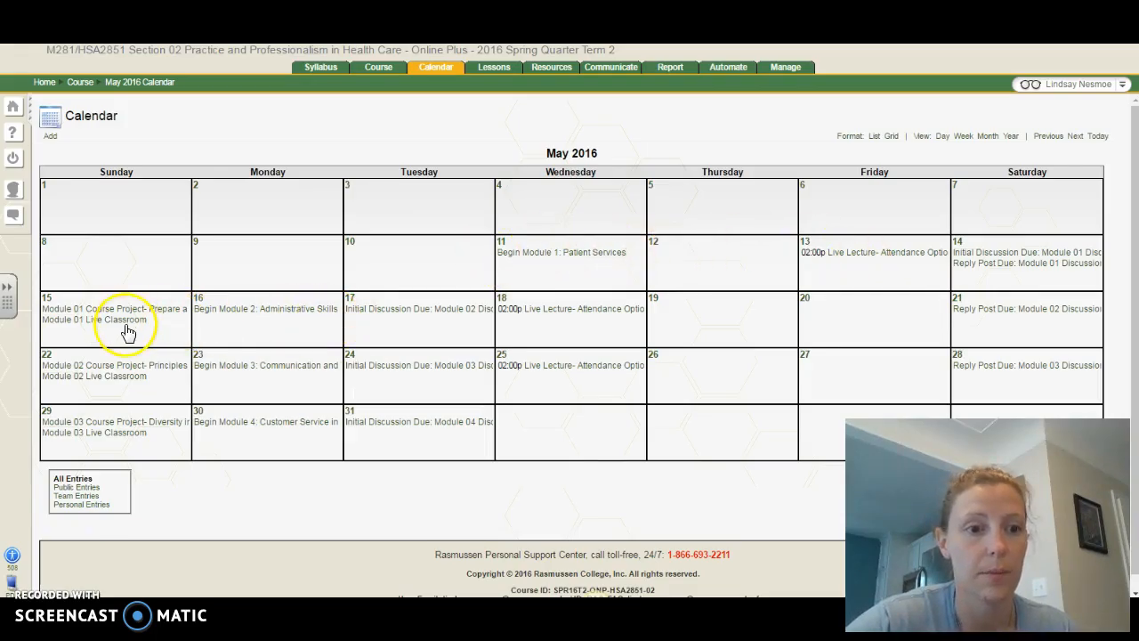
click(97, 318)
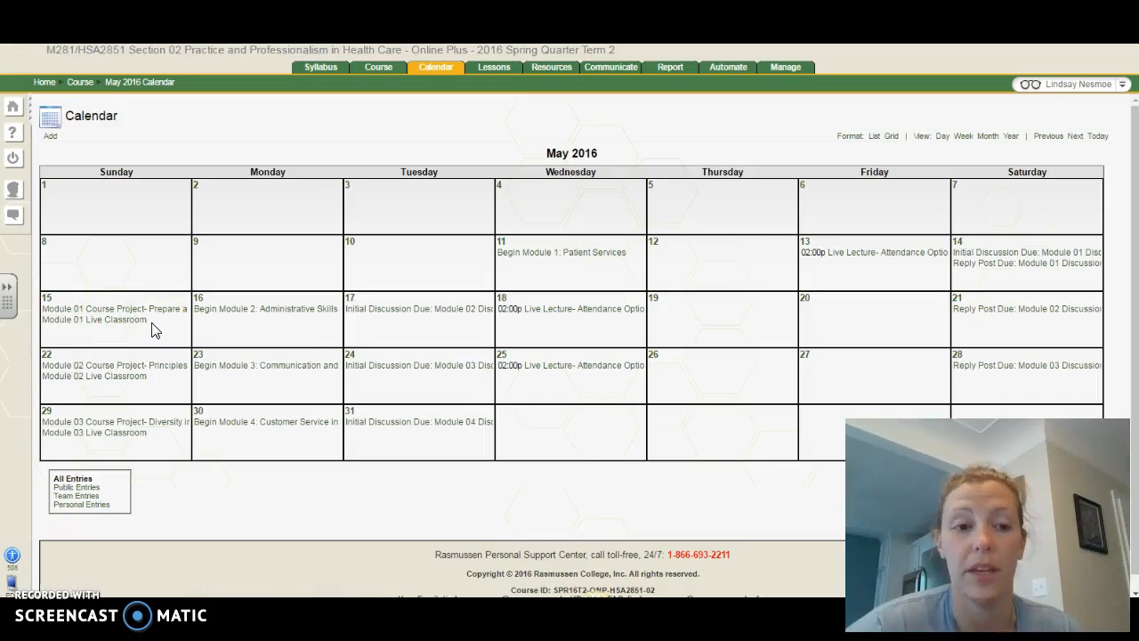
click(115, 309)
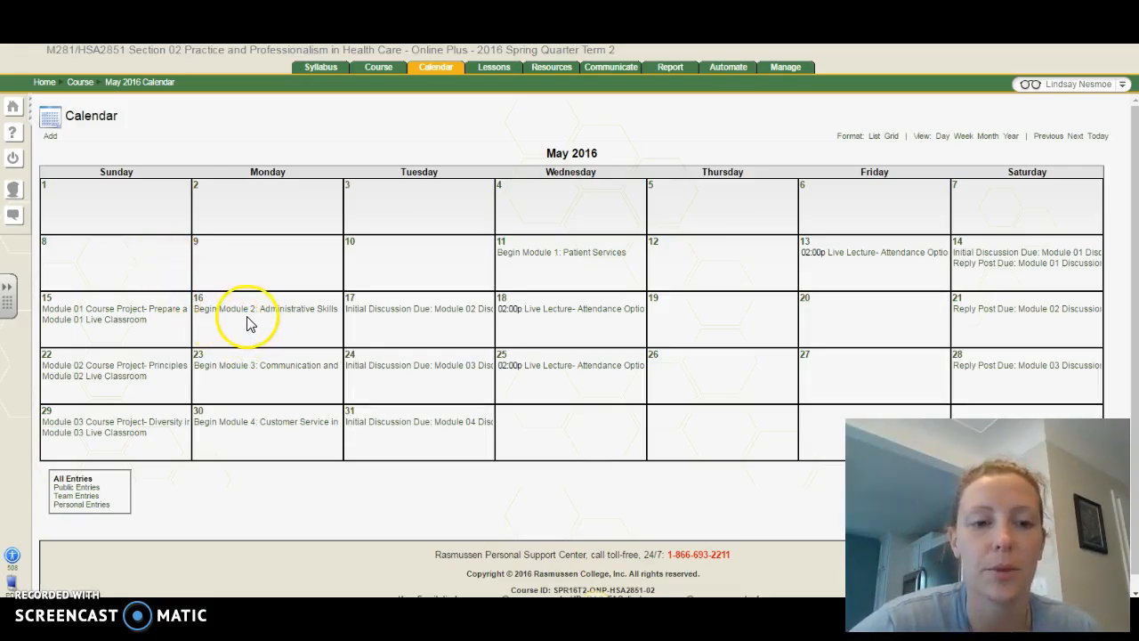
mouse_move(416, 327)
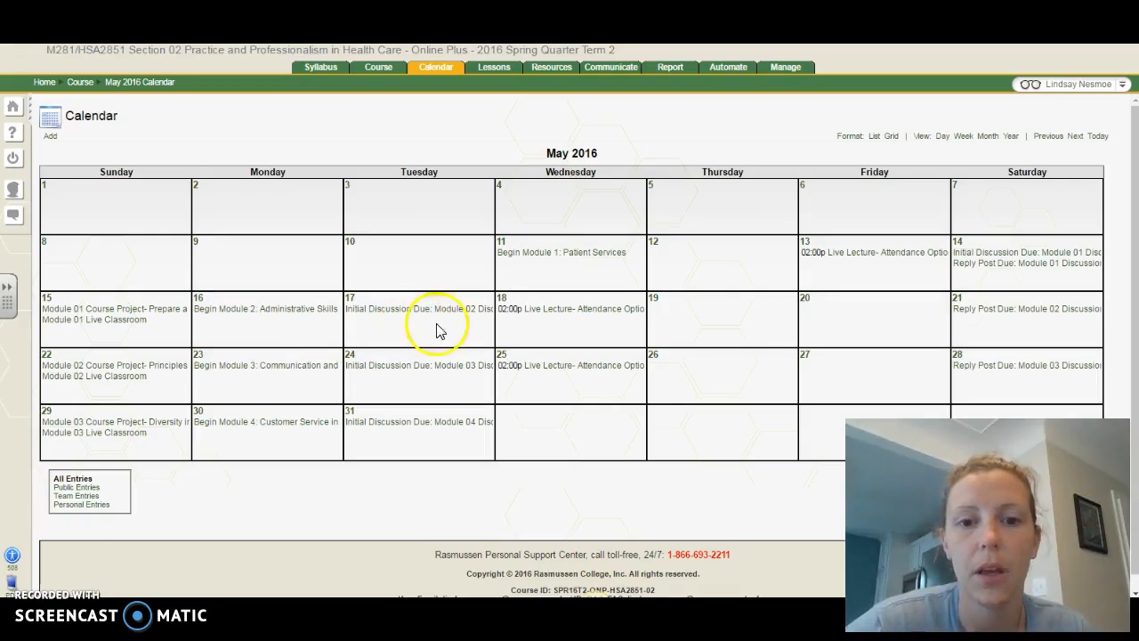
mouse_move(569, 320)
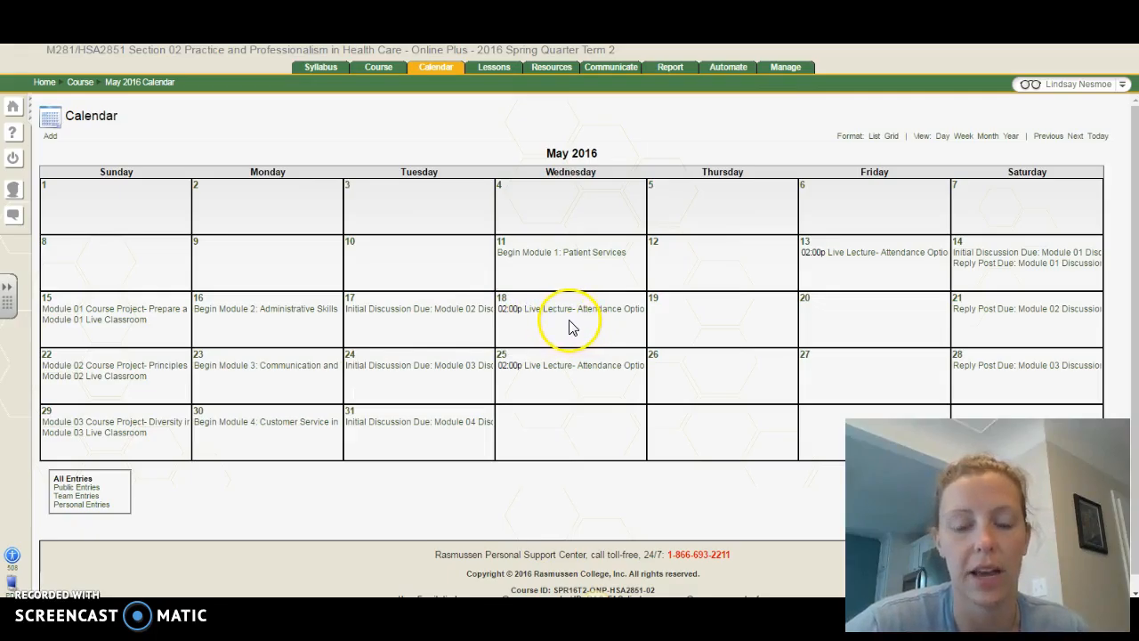
mouse_move(997, 346)
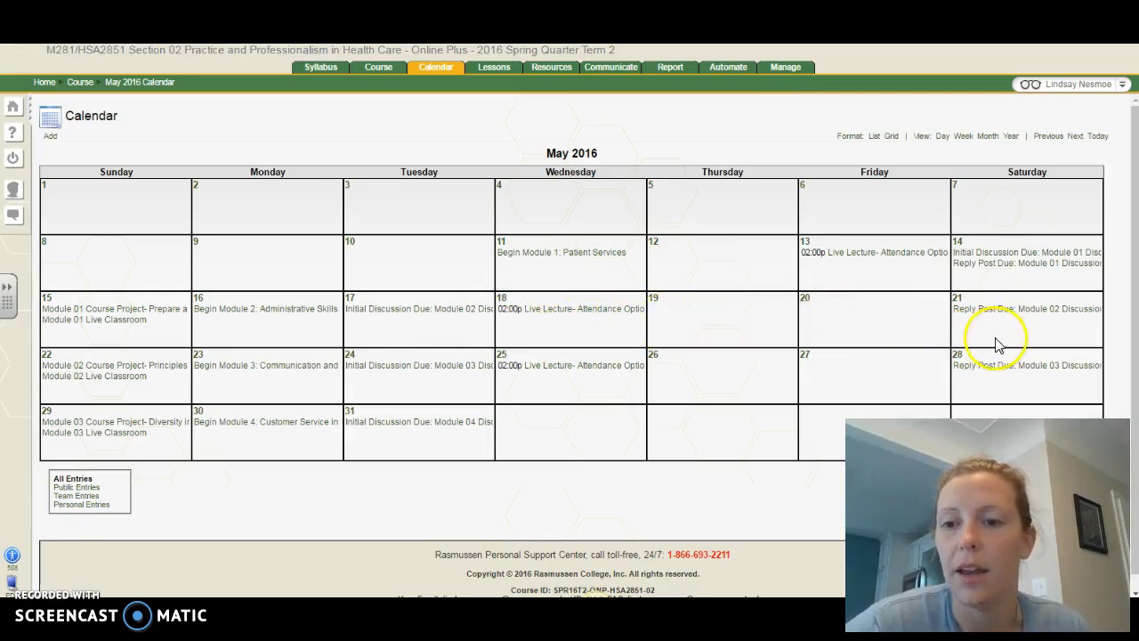
mouse_move(1011, 327)
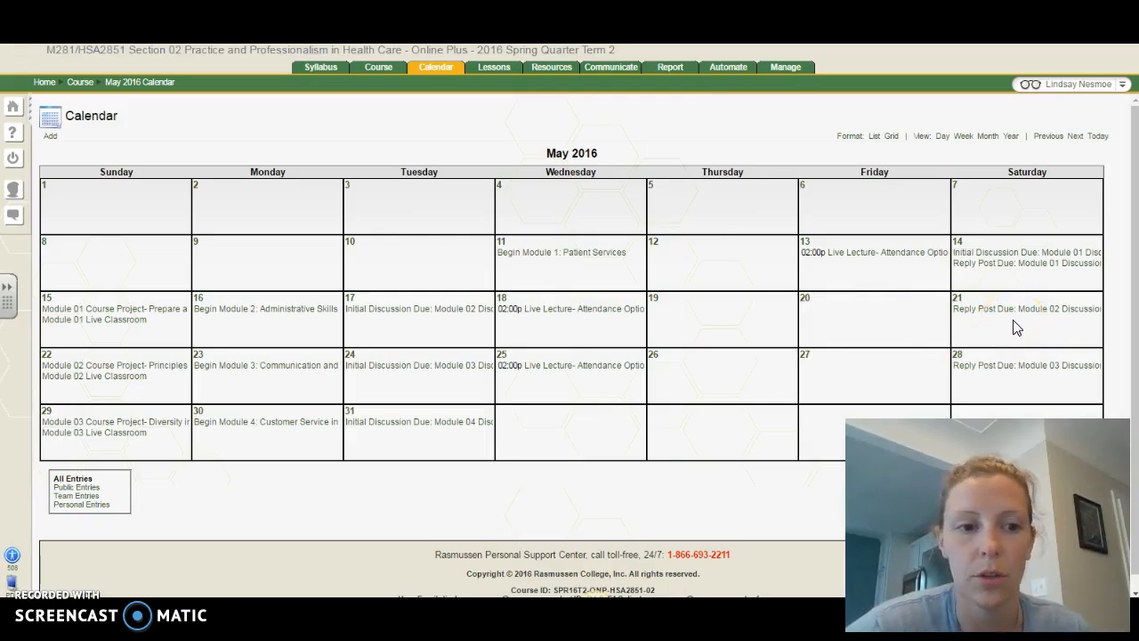
click(115, 365)
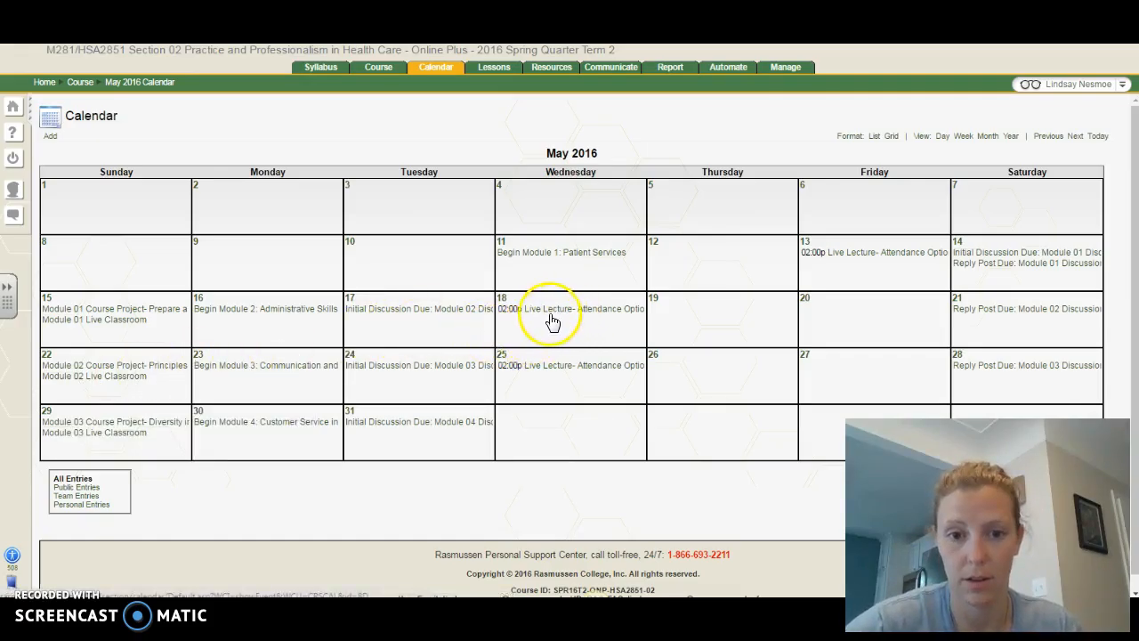
click(551, 309)
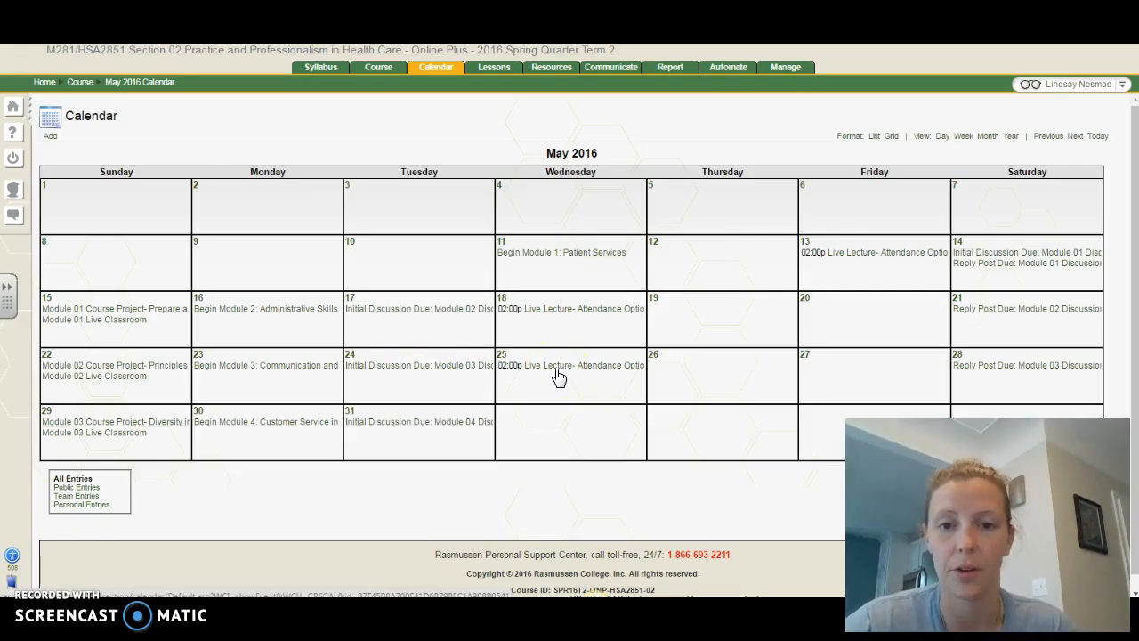
mouse_move(857, 373)
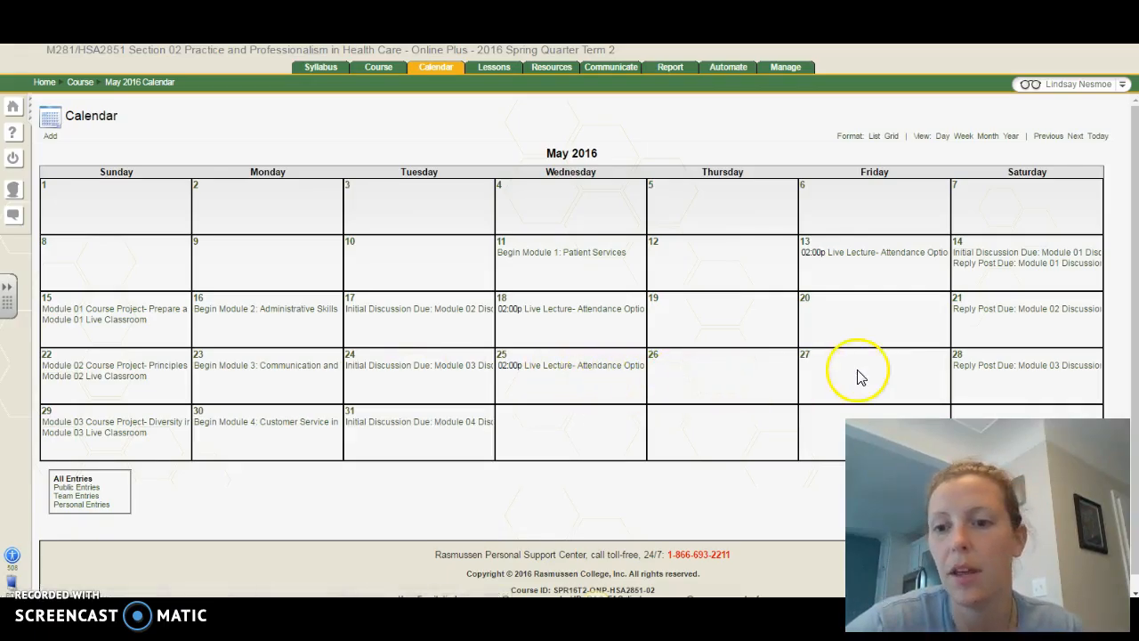
mouse_move(284, 584)
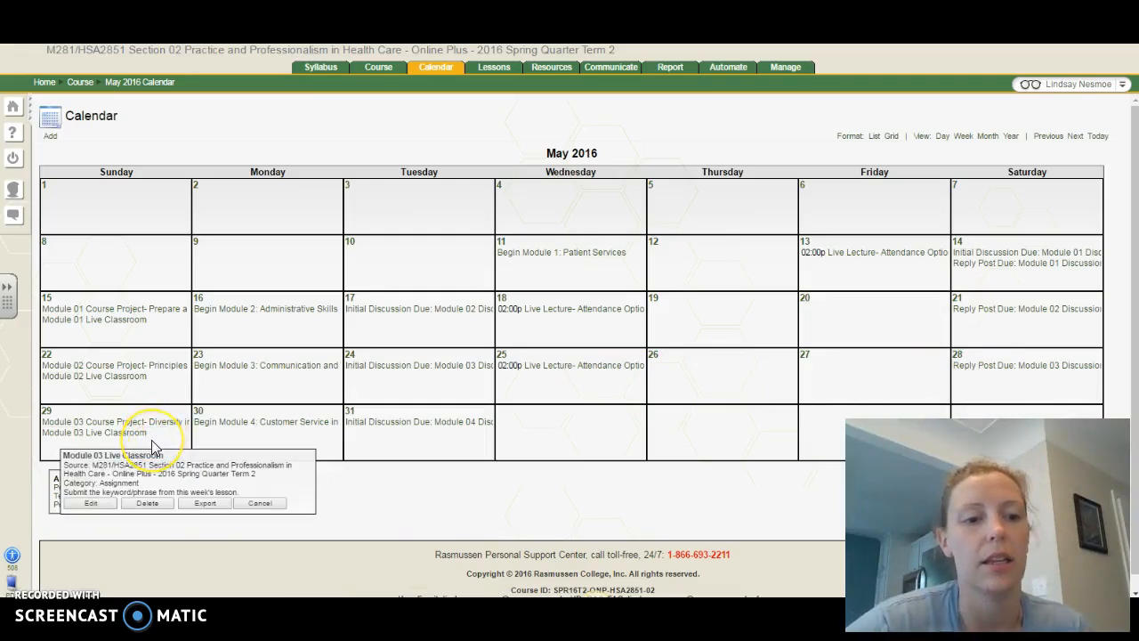
click(260, 502)
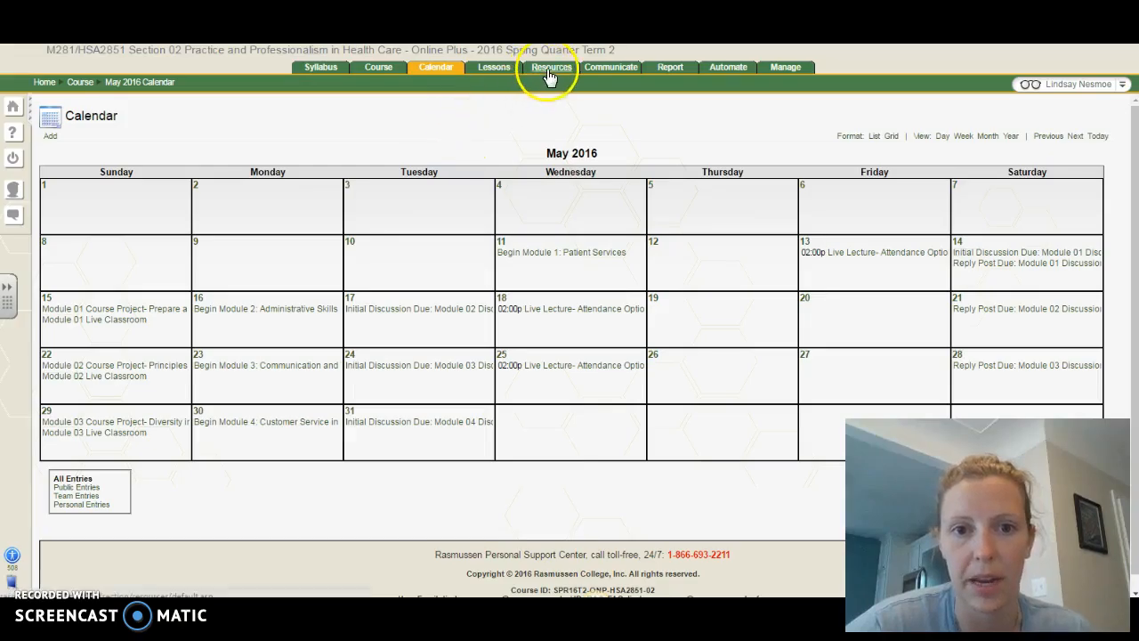
Step: Go to course Resources and launch the library's APA Guide from the Library Resources links
click(552, 68)
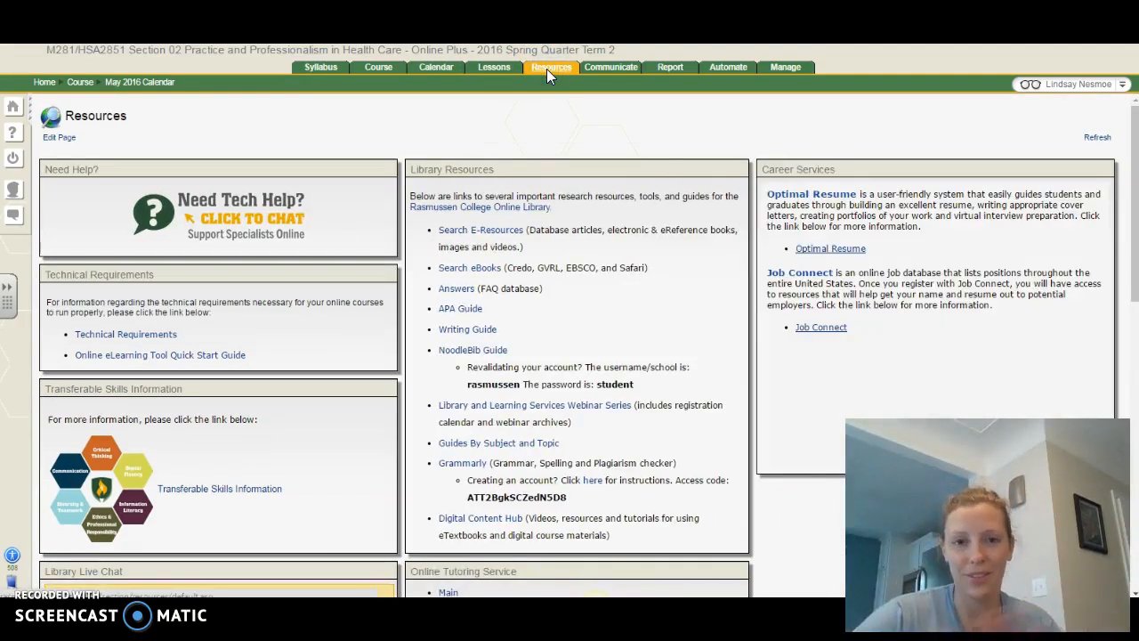
click(551, 67)
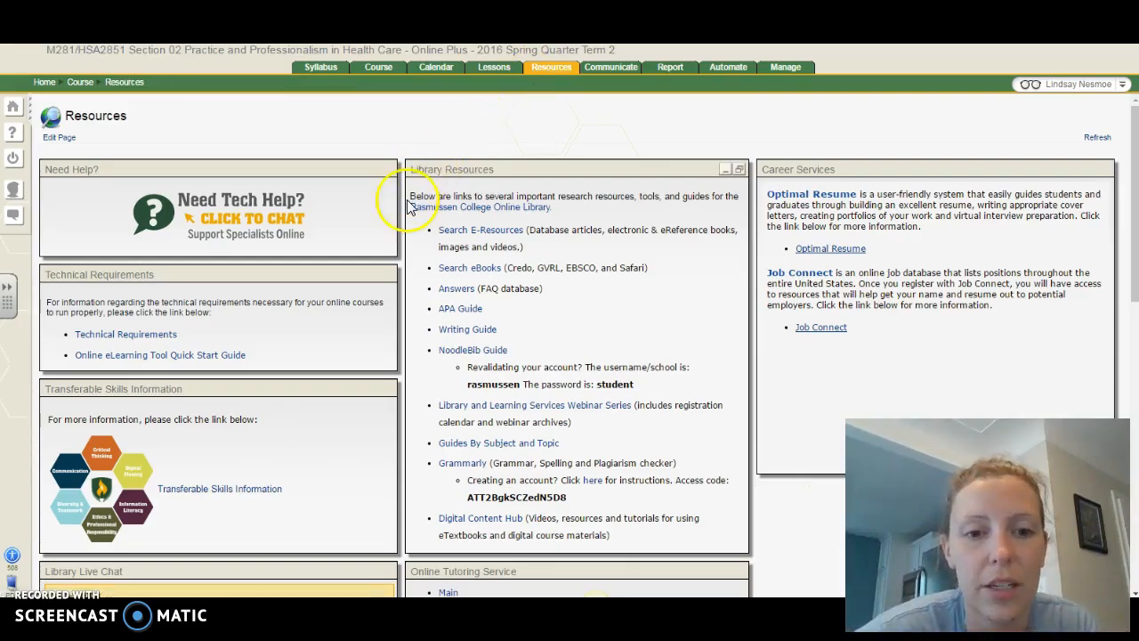
mouse_move(411, 331)
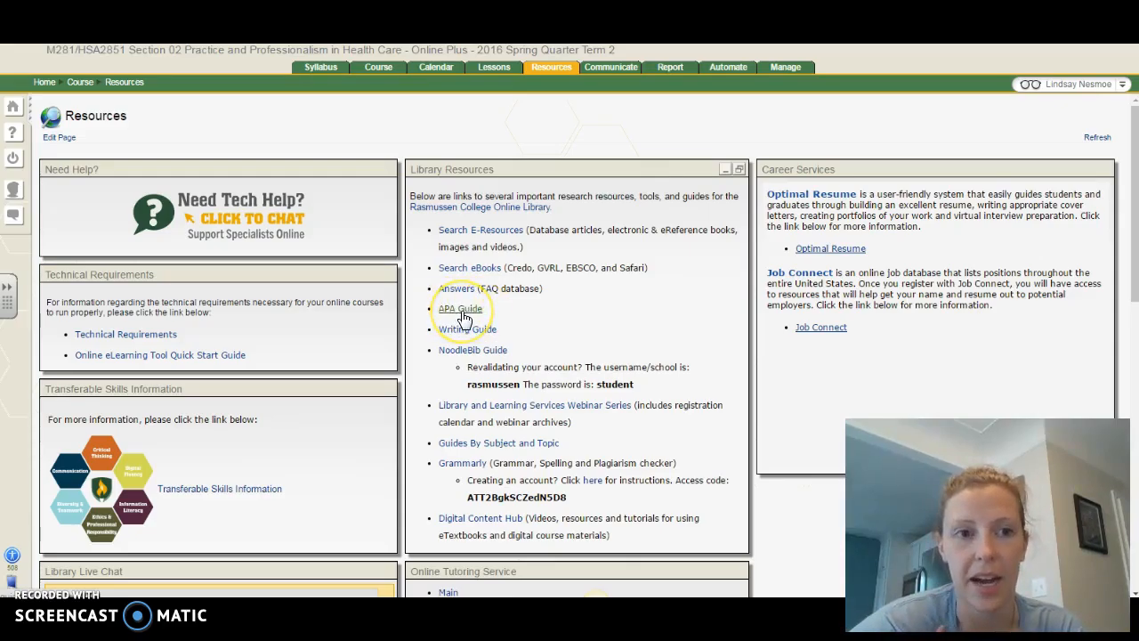
click(460, 310)
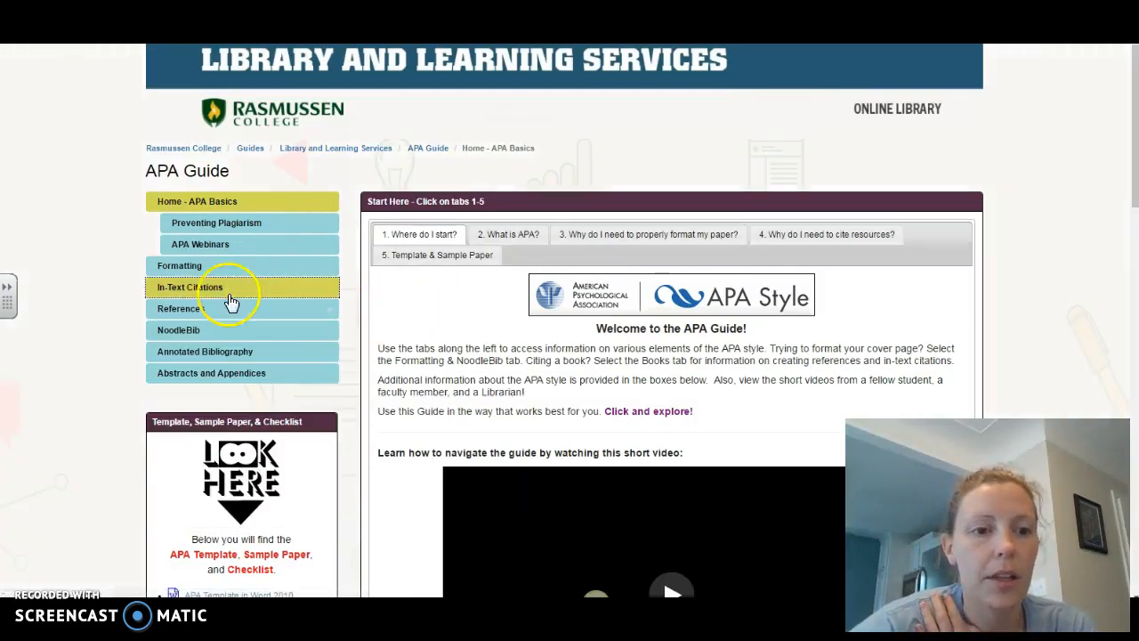
Step: View the References website citations: Corporate Author example, then Website with No Date example
click(181, 308)
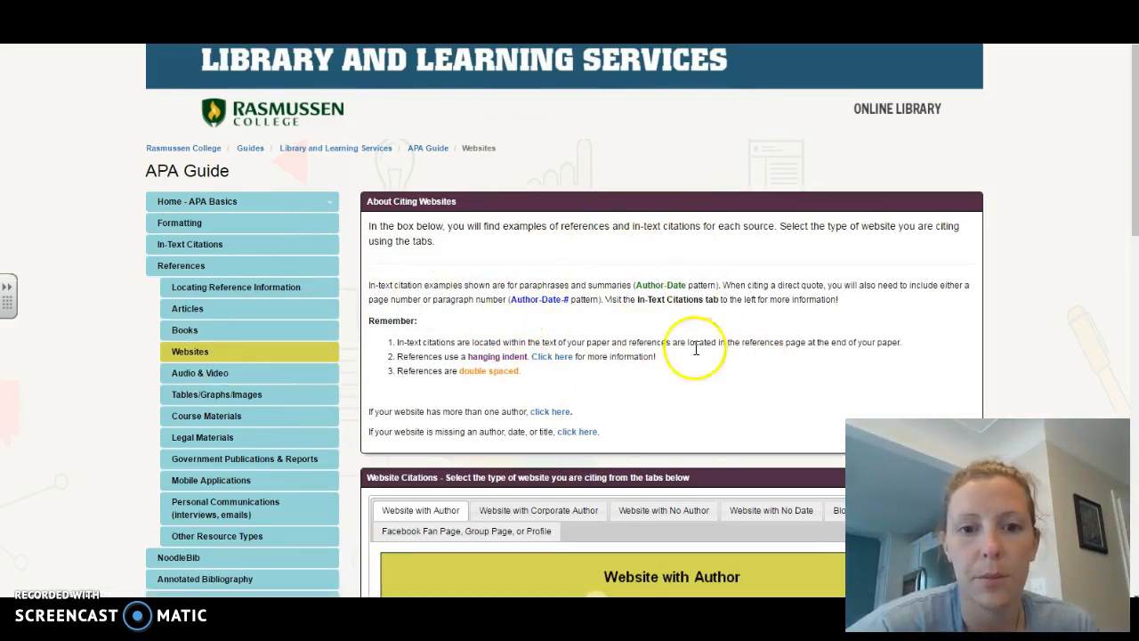
scroll(down, 3)
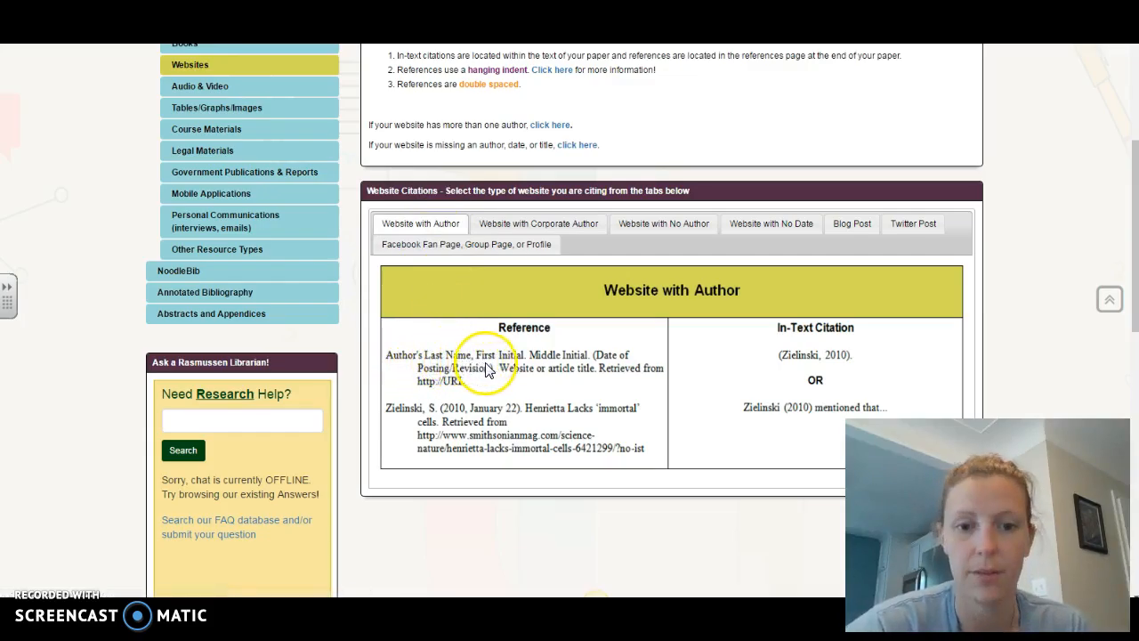
mouse_move(530, 369)
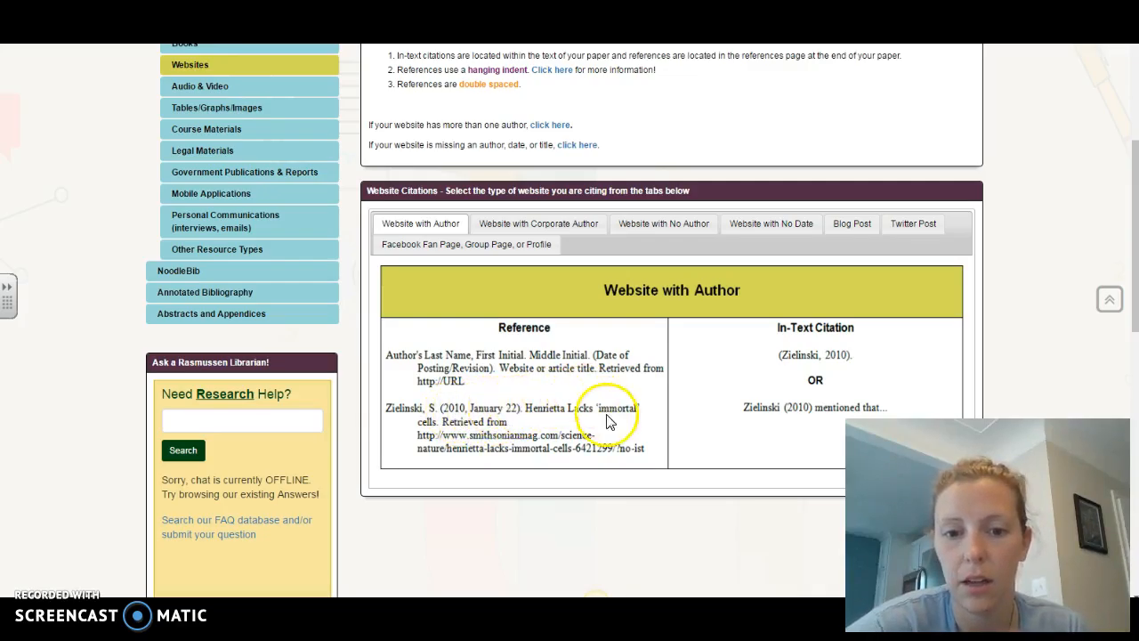
mouse_move(438, 427)
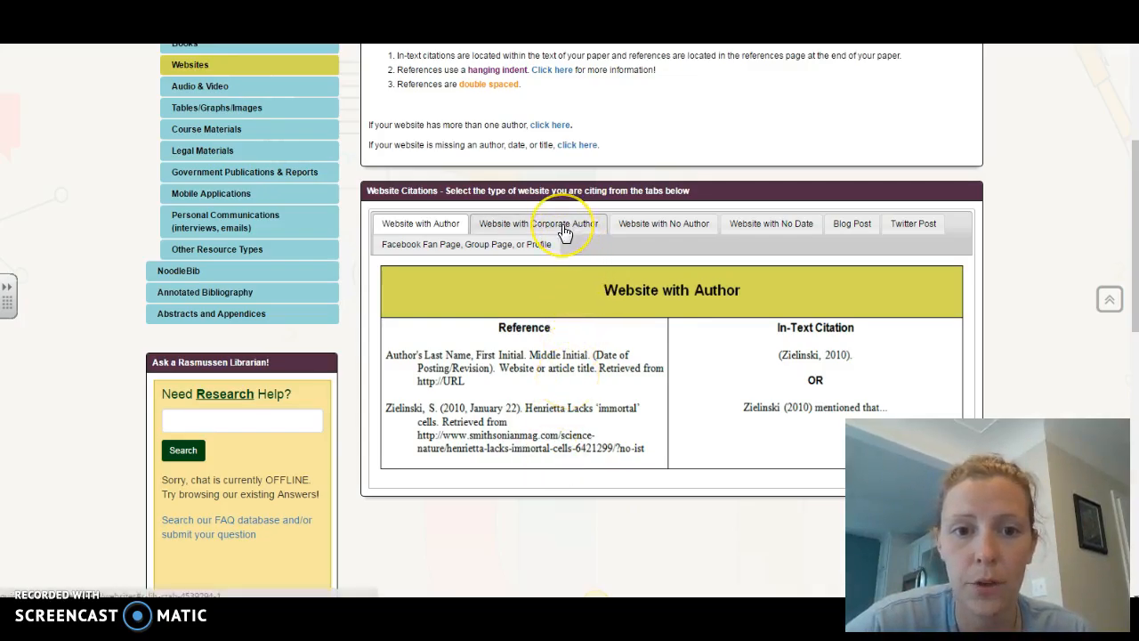
click(664, 224)
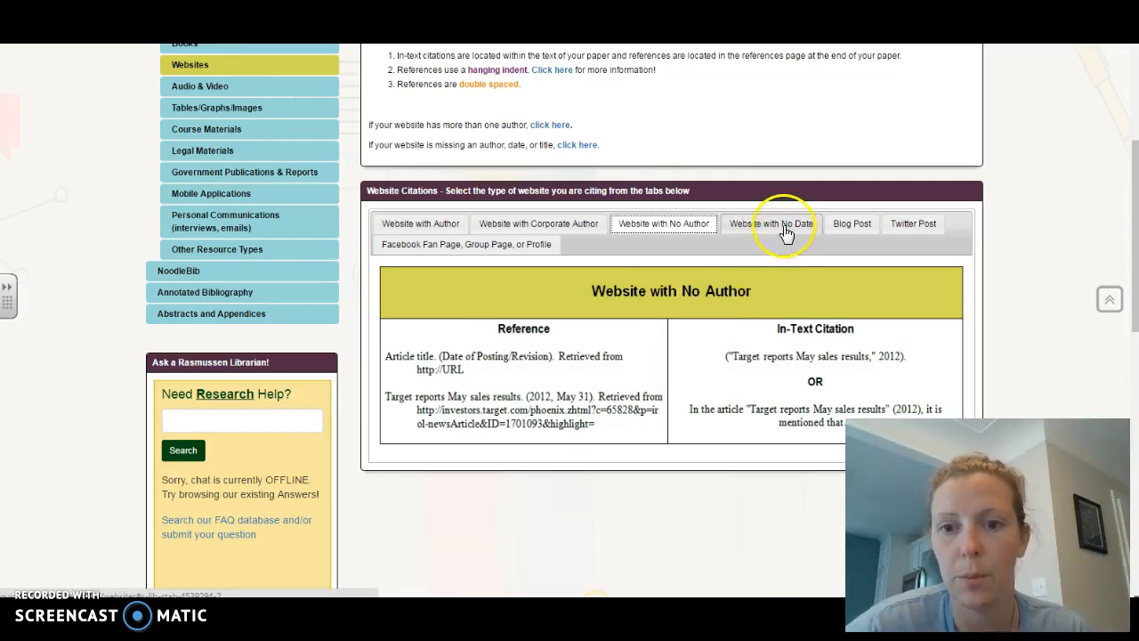
click(771, 224)
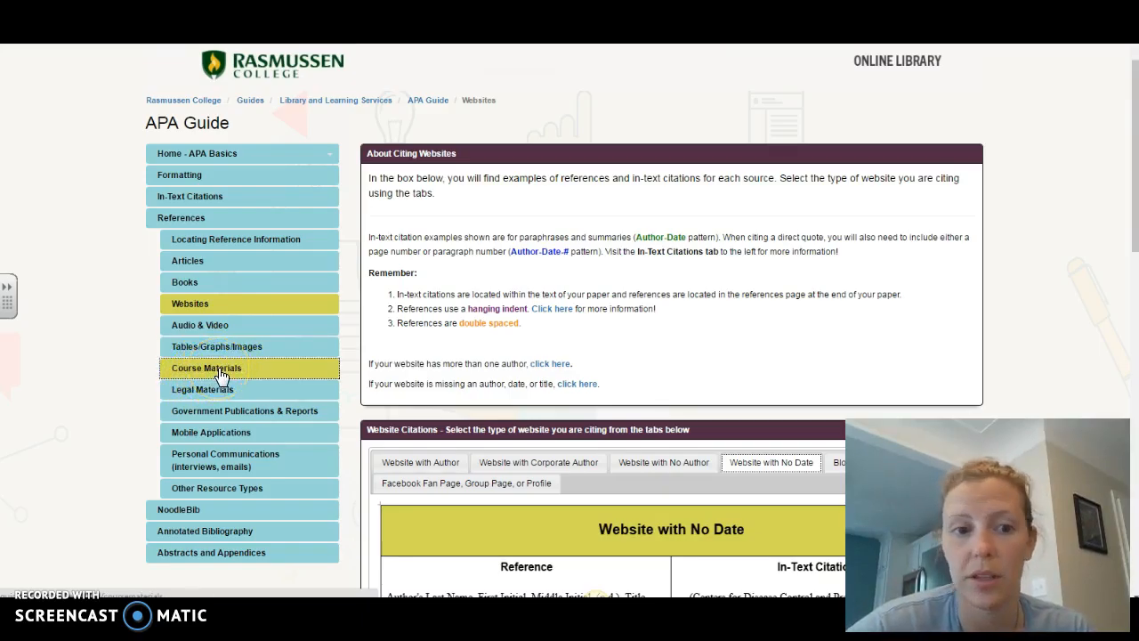
Step: Browse Course Materials citations: lecture notes example, then VitalSource and Flatworld textbook examples
click(207, 367)
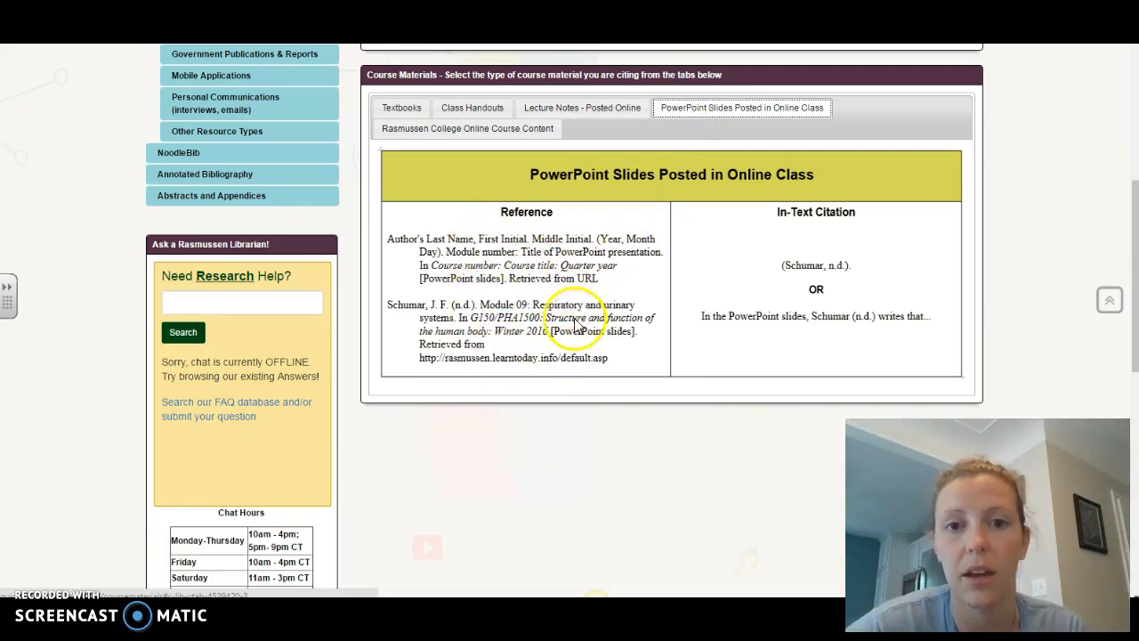
right_click(582, 109)
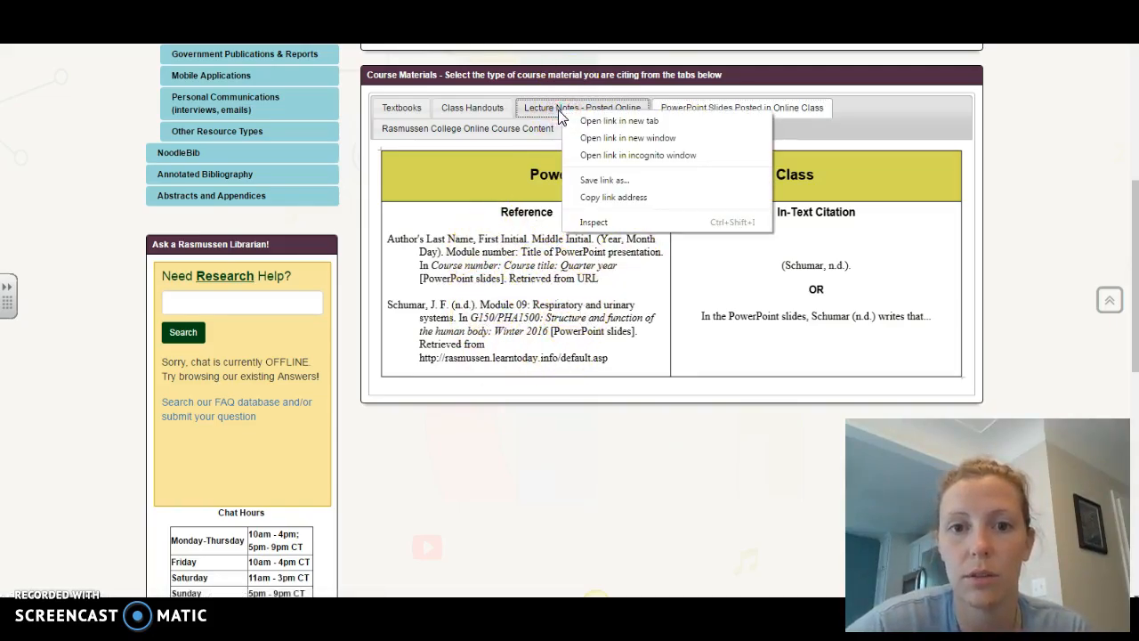
click(582, 107)
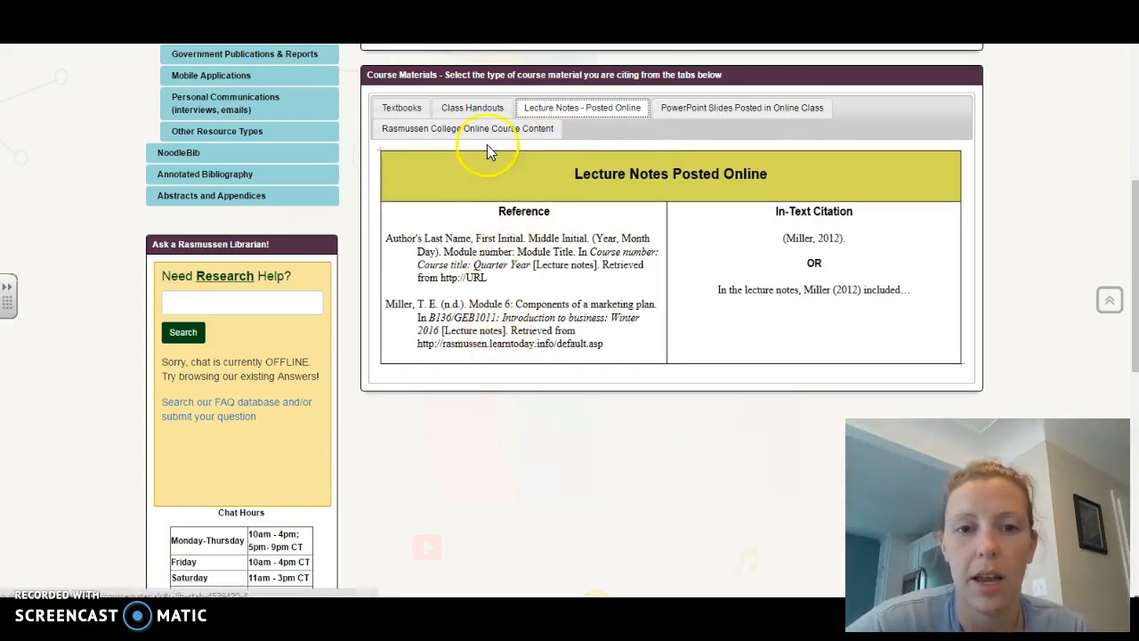
click(401, 108)
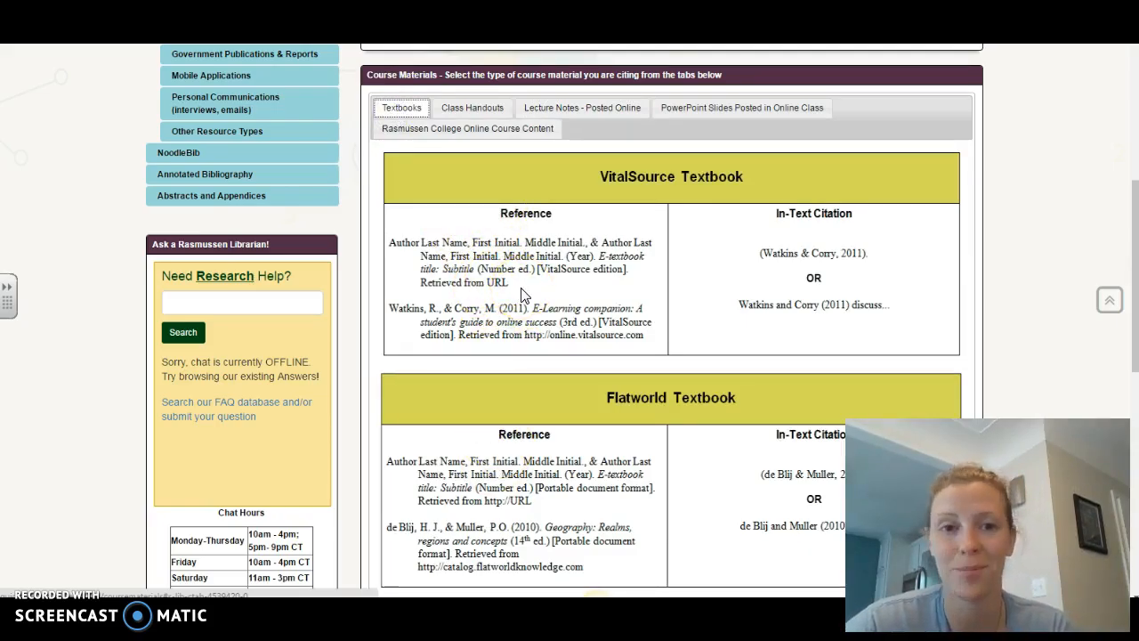
scroll(up, 3)
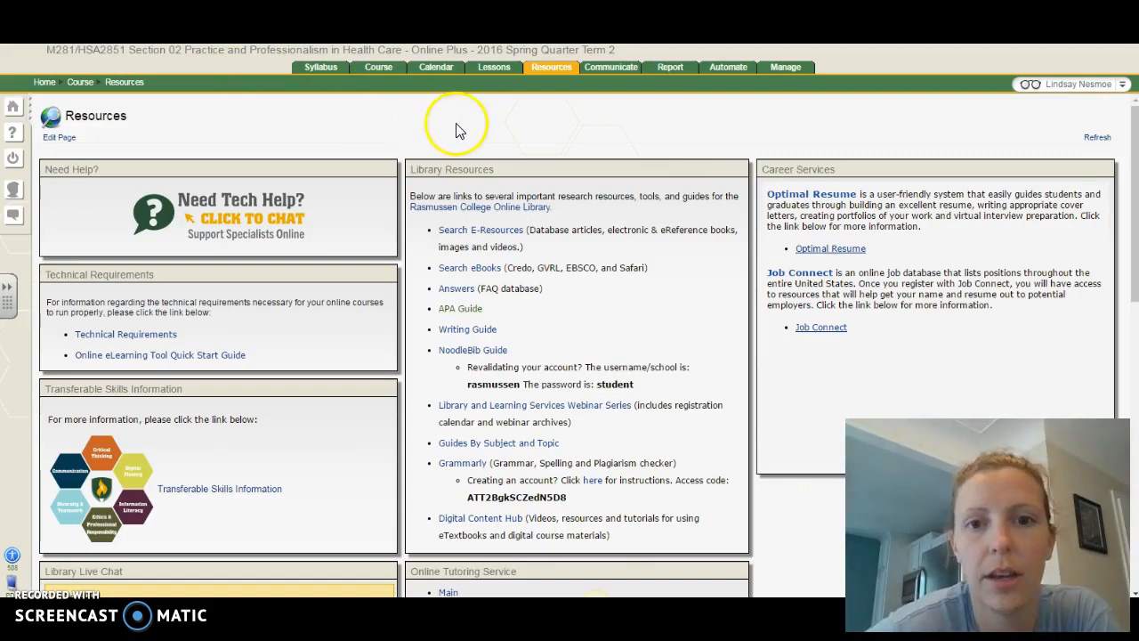
mouse_move(431, 86)
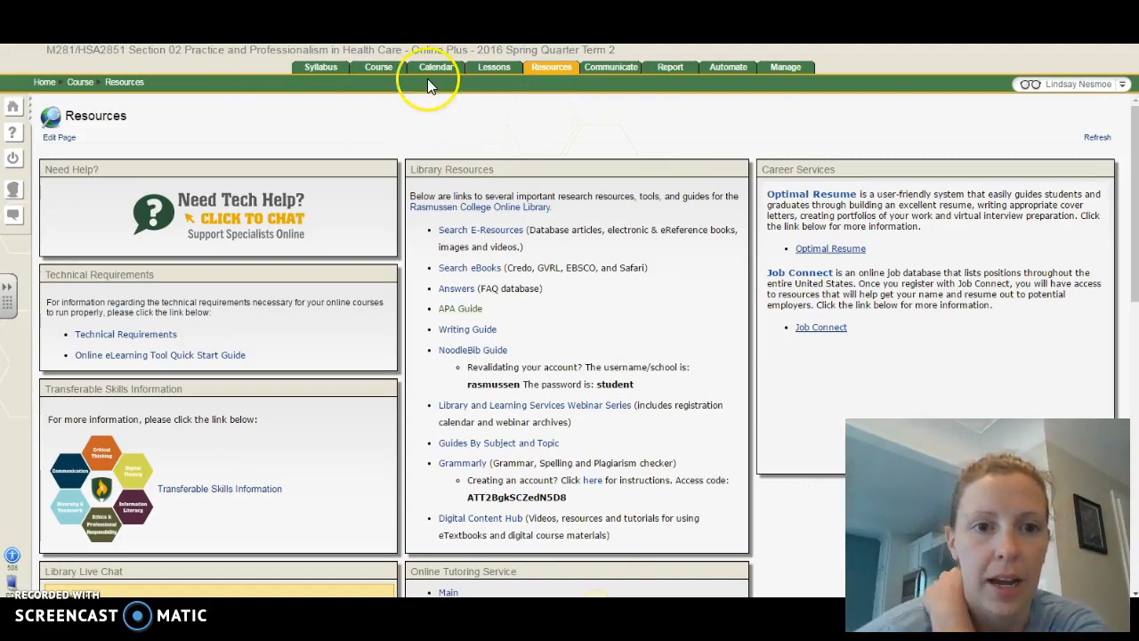
mouse_move(320, 67)
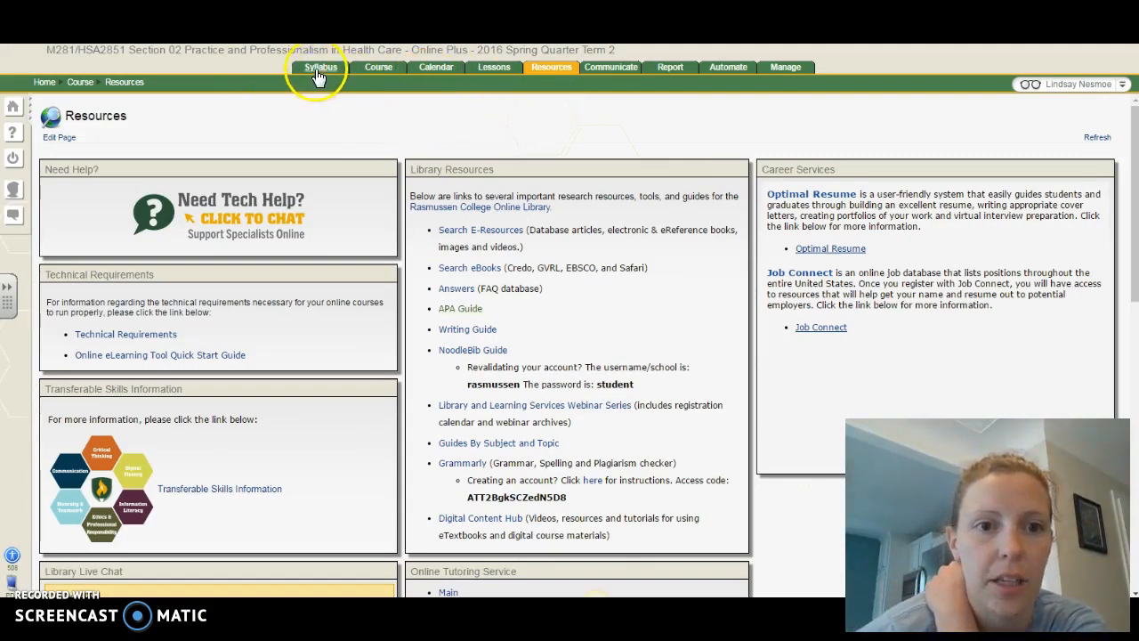
Step: Show the syllabus with instructor contacts, course description, objectives and required text
click(320, 68)
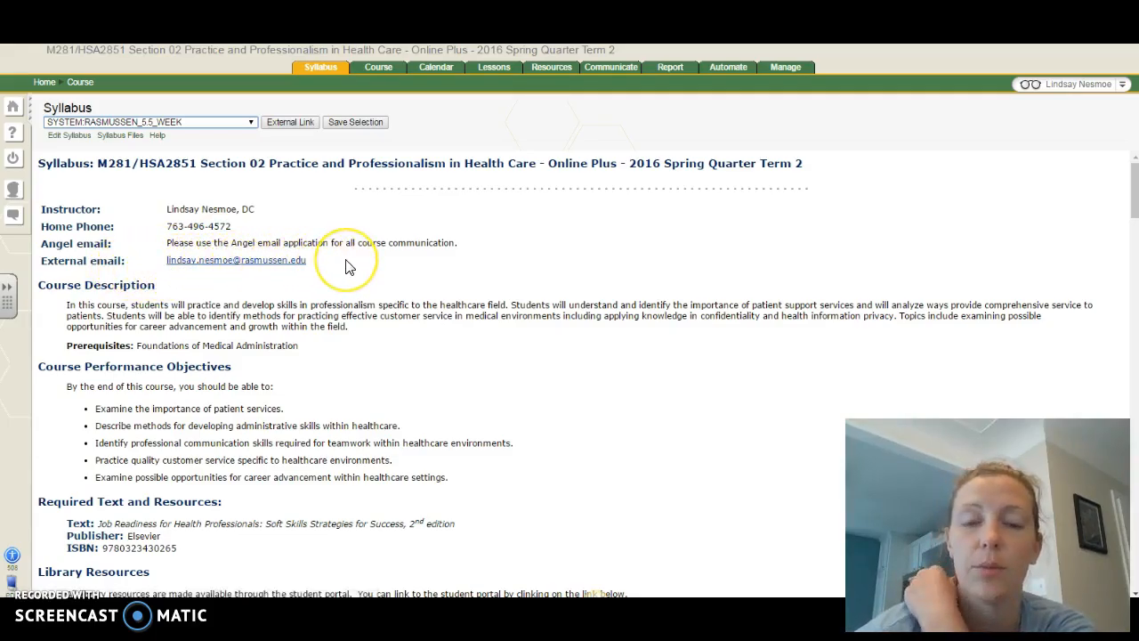
mouse_move(560, 125)
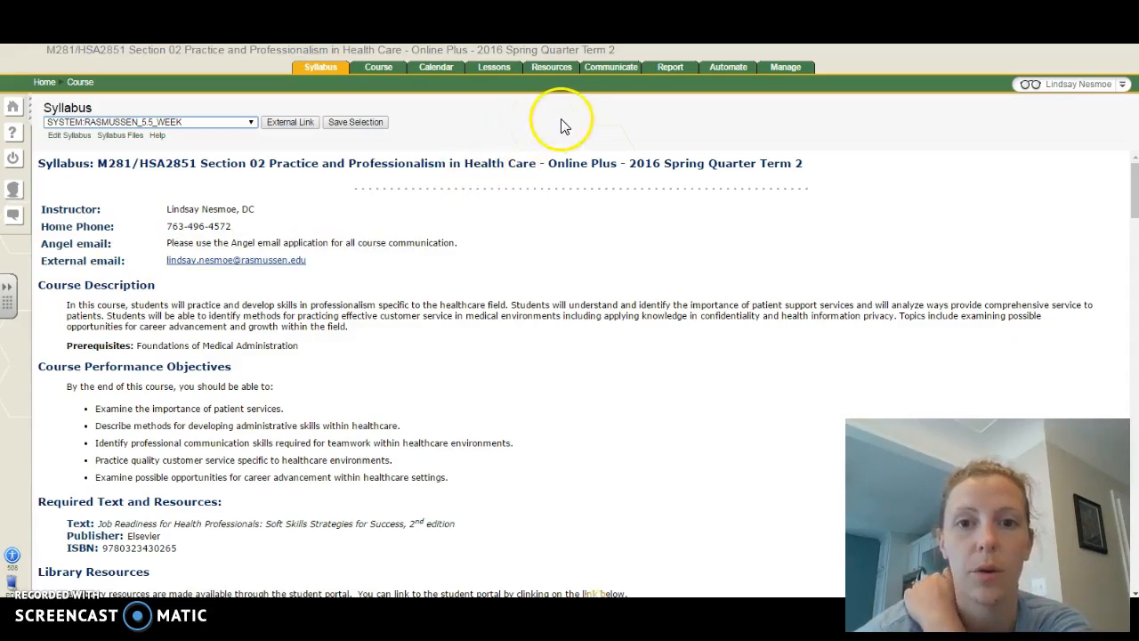
mouse_move(612, 67)
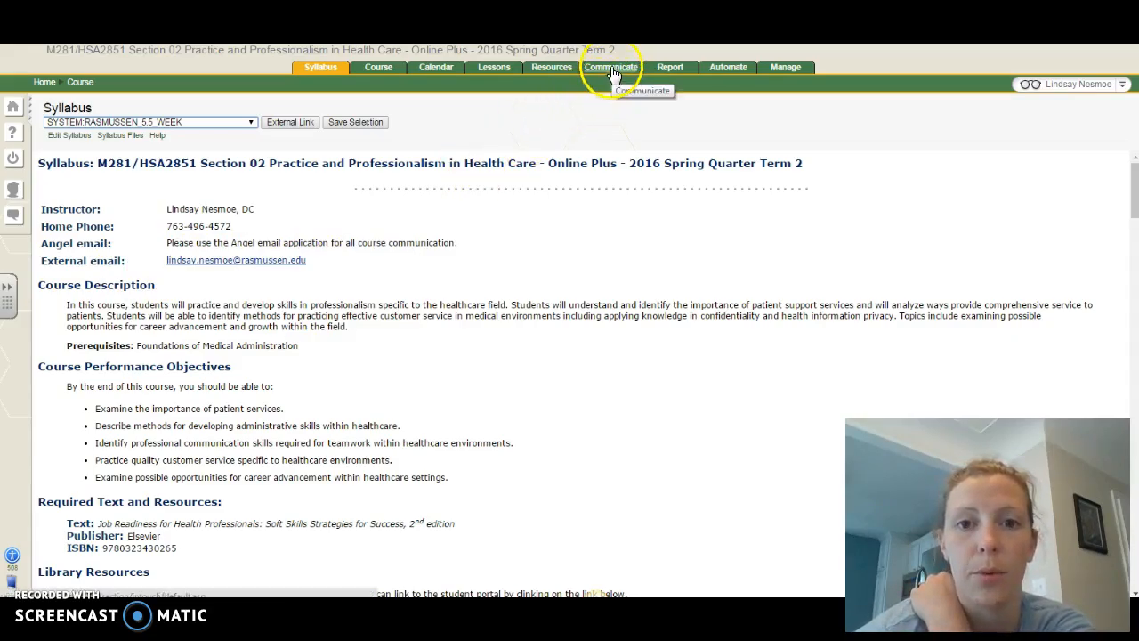
Step: Draft a Quick Message addressed to the instructor, then cancel it back to Communicate
click(612, 67)
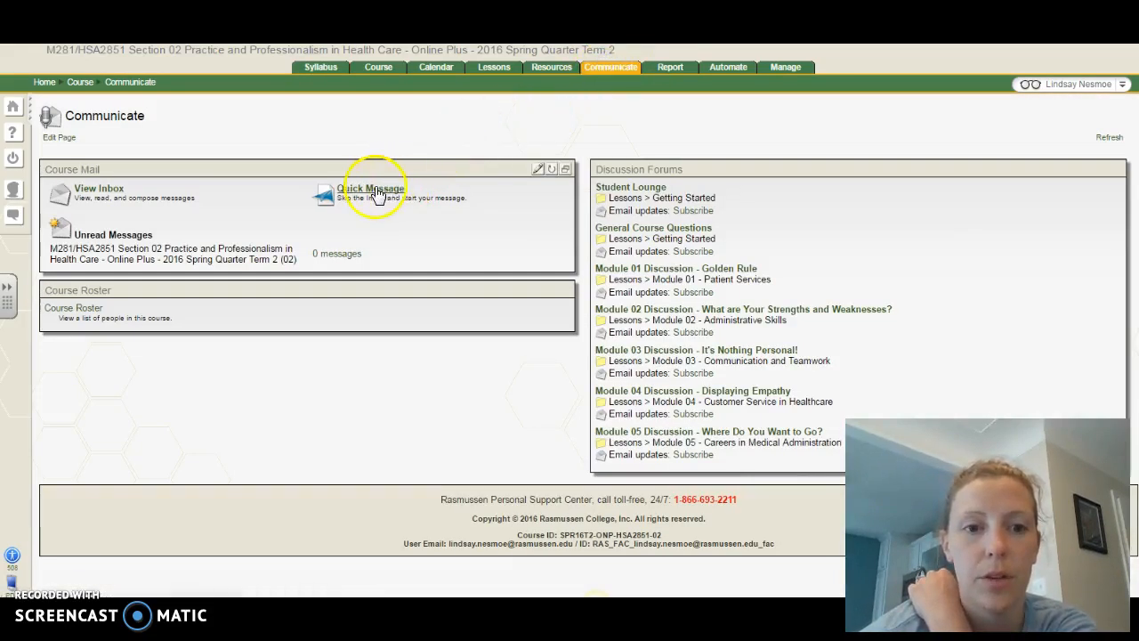
click(372, 192)
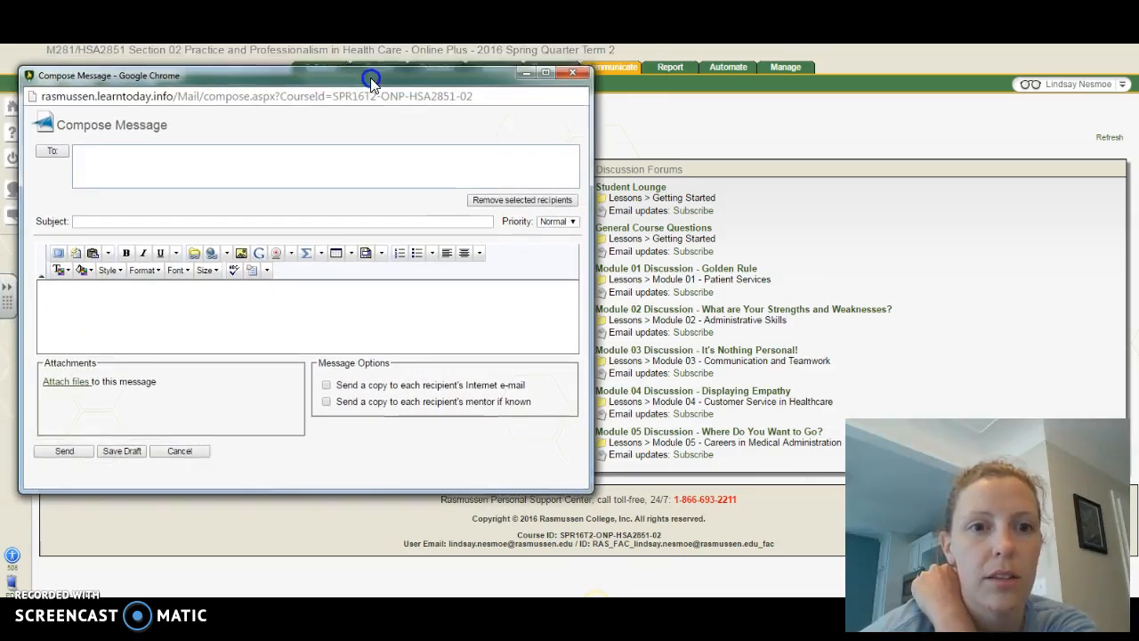
click(50, 150)
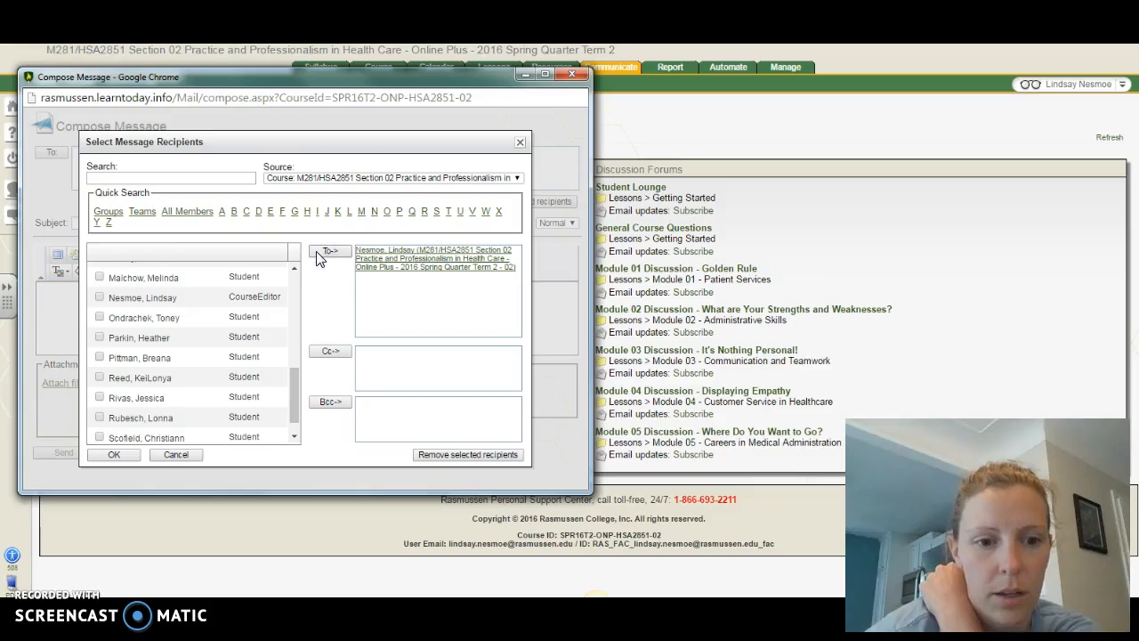
click(114, 454)
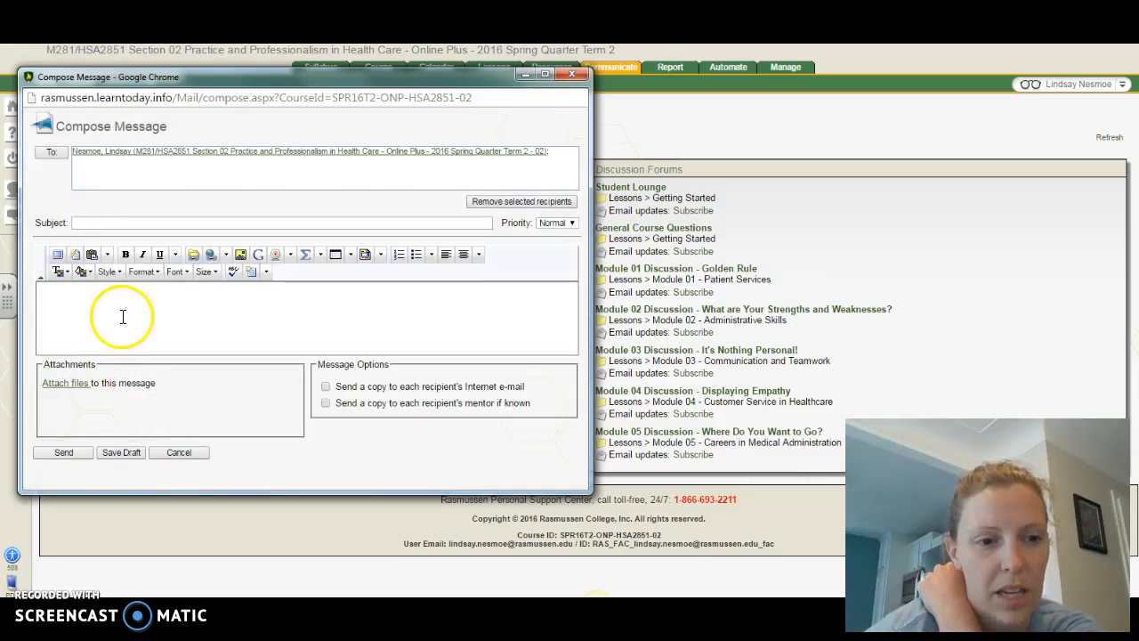
mouse_move(199, 570)
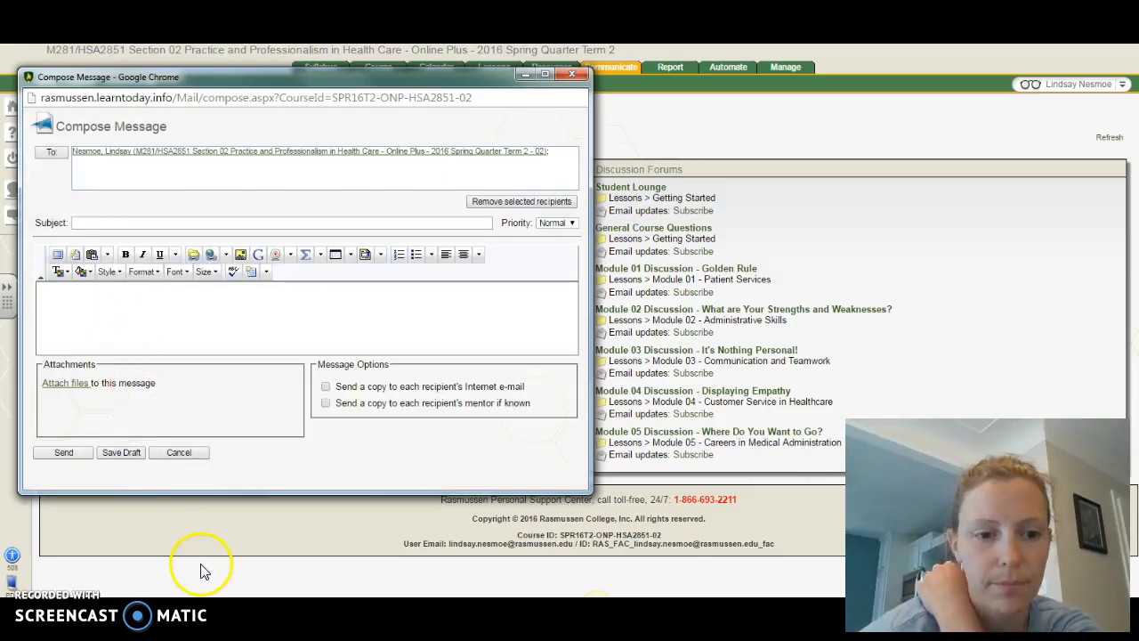
click(178, 452)
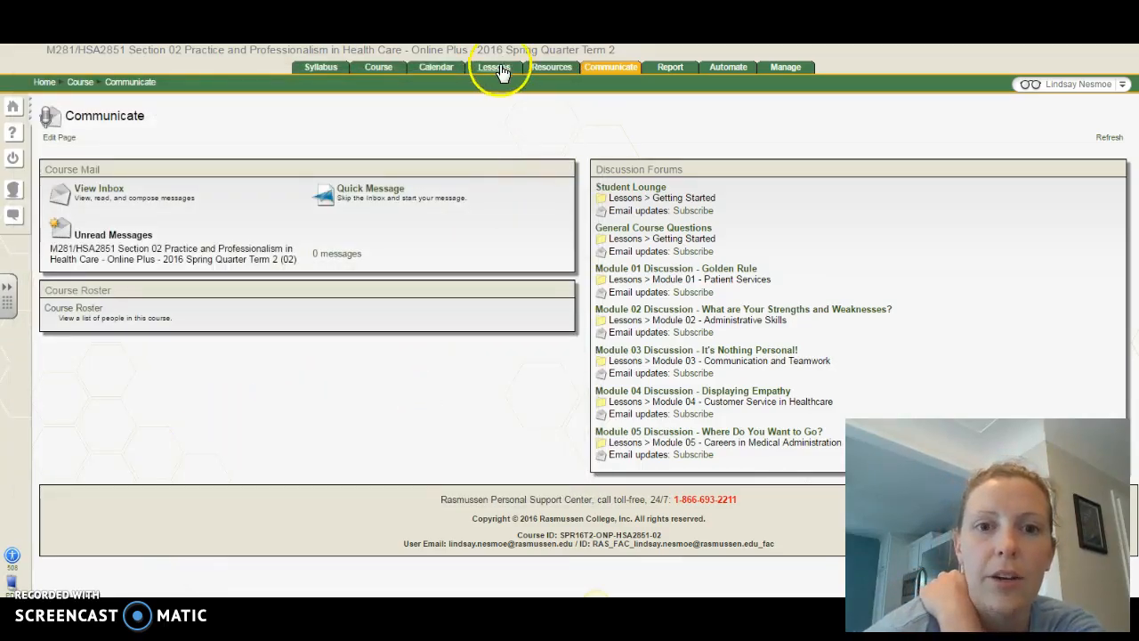
Step: Leave the Module 01 Live Classroom despite unsaved changes and return to the course home announcements
click(491, 67)
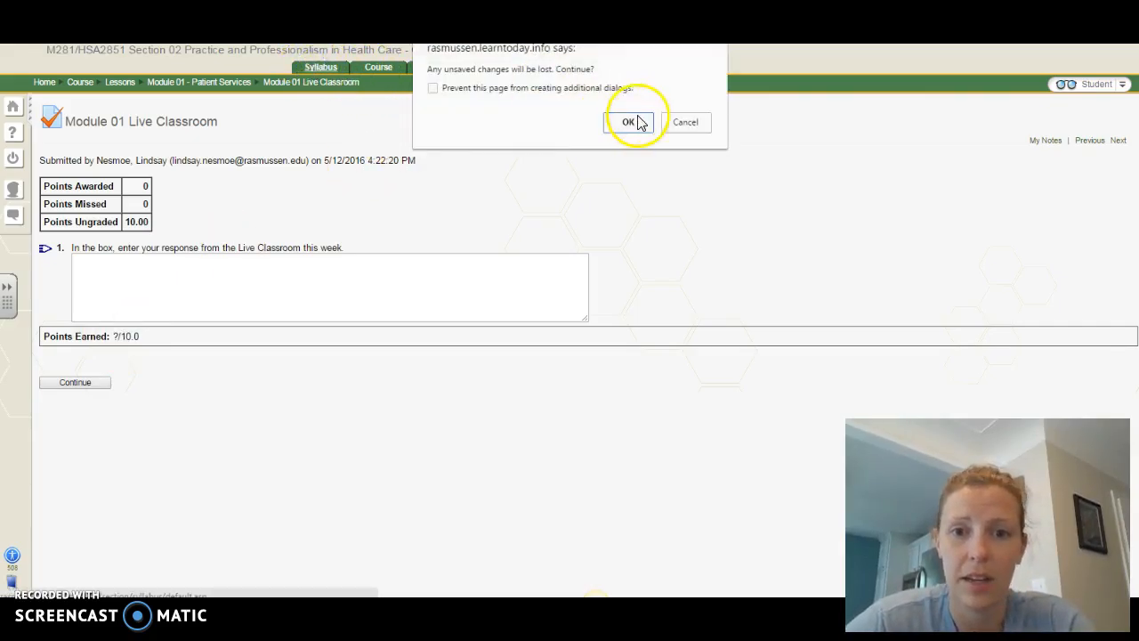
click(628, 121)
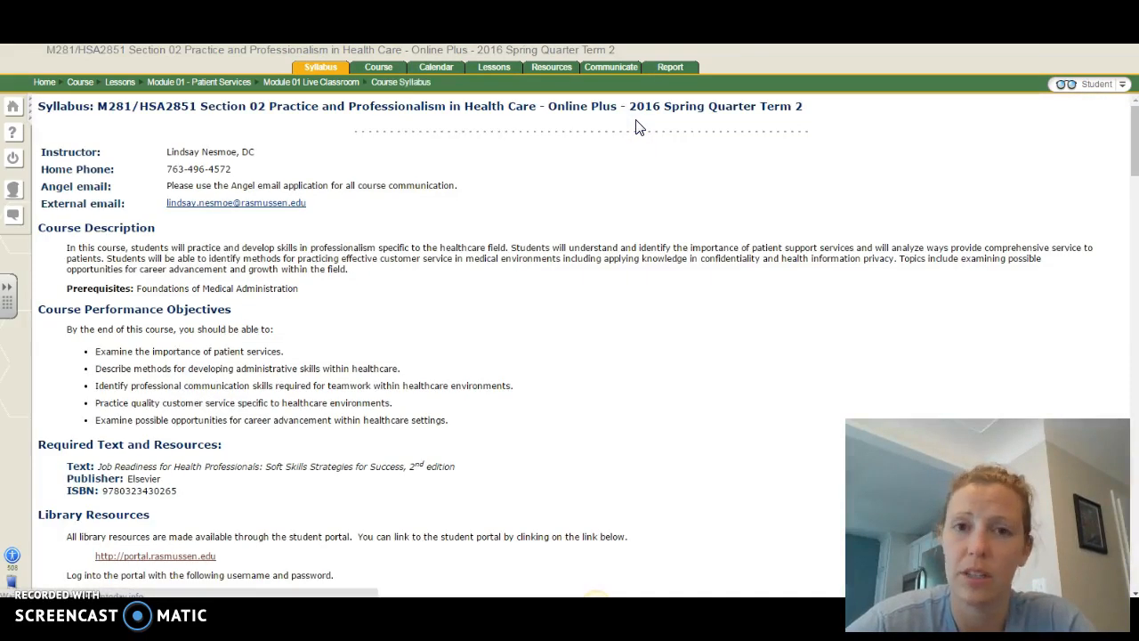
mouse_move(377, 68)
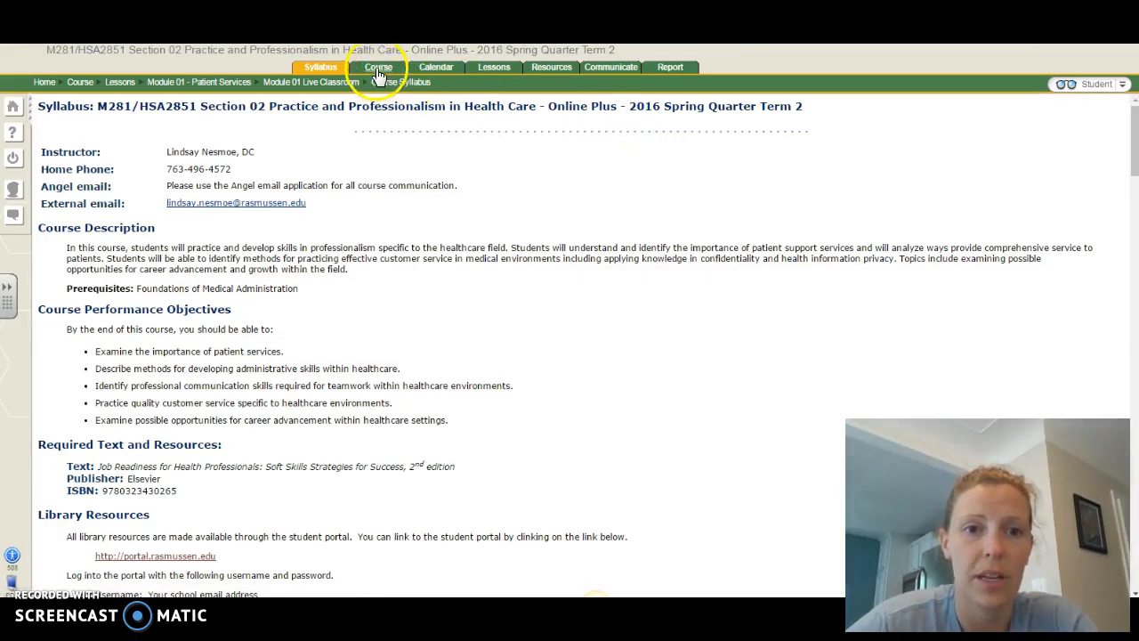
click(377, 68)
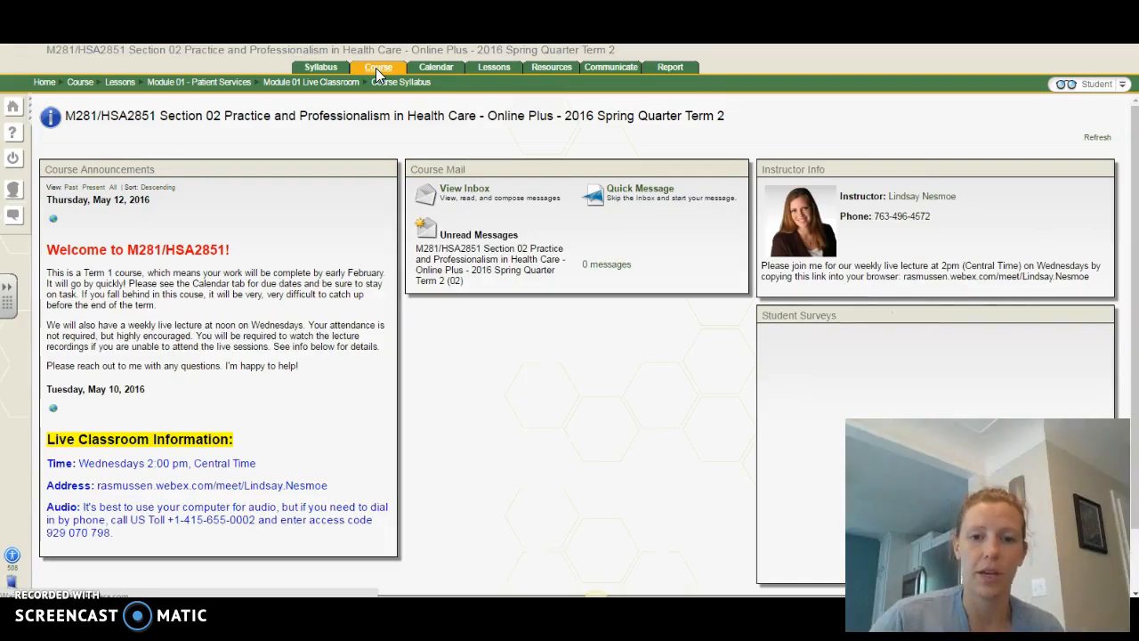